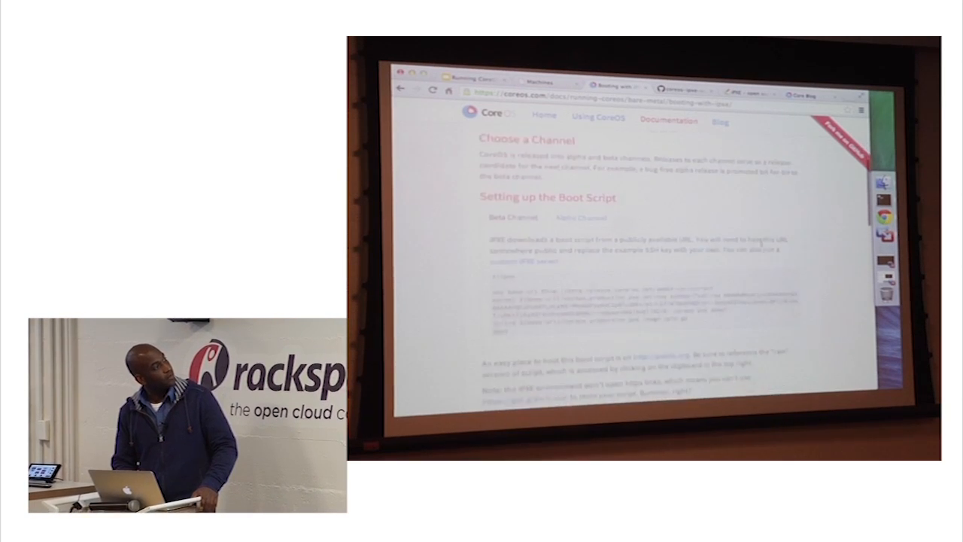
Step: Scroll the CoreOS iPXE docs down to the boot script section
scroll(down, 3)
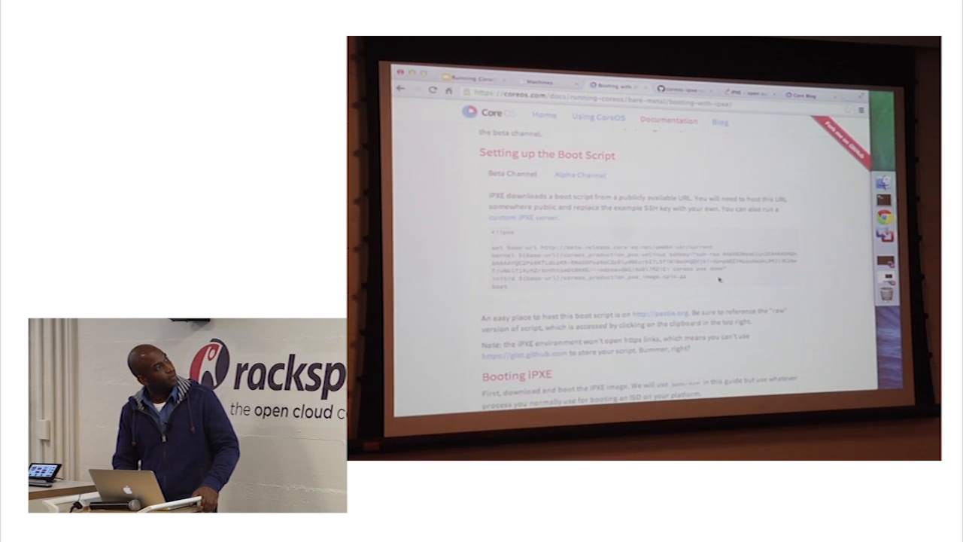
scroll(down, 3)
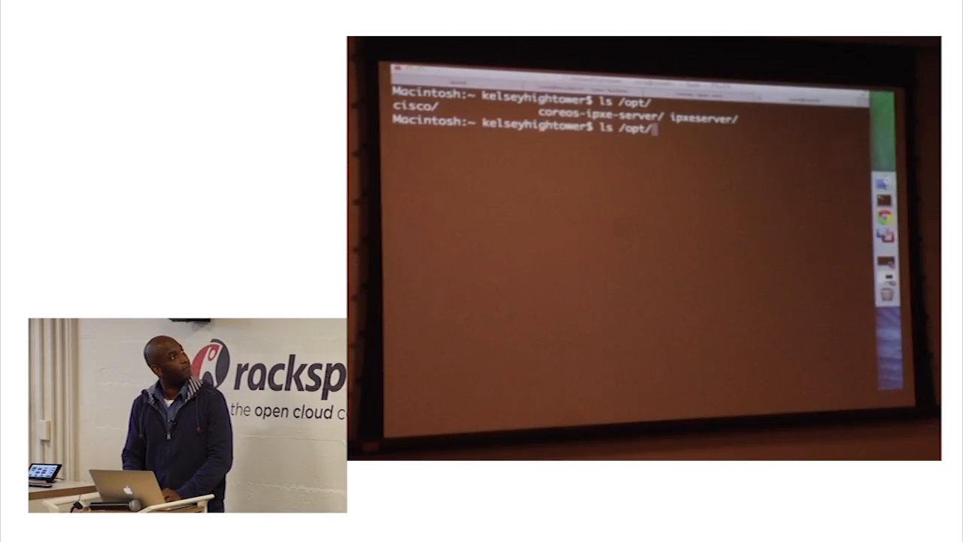
Step: List /opt/coreos-ipxe-server, run tree on it, then begin a cat command for a config file
text(coreos-ipxe-server/)
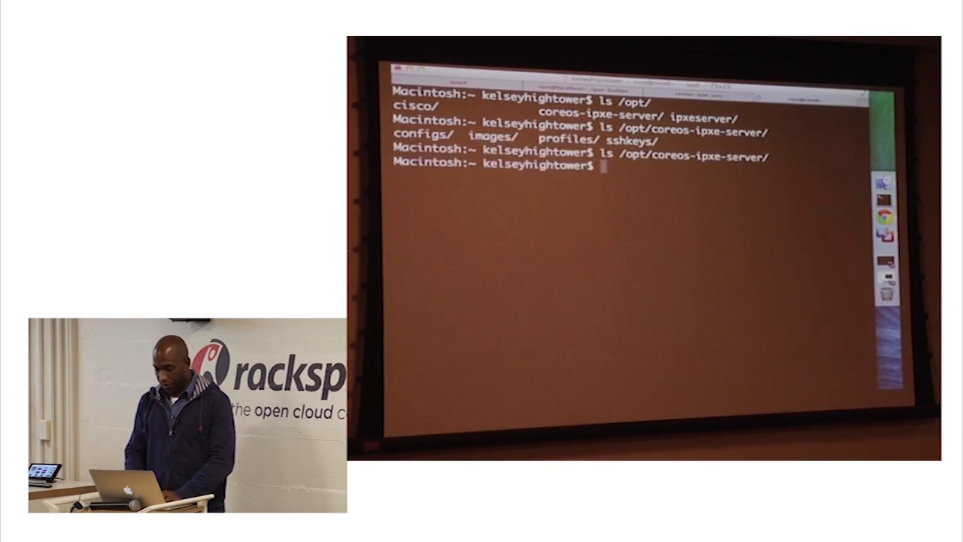
text(tree)
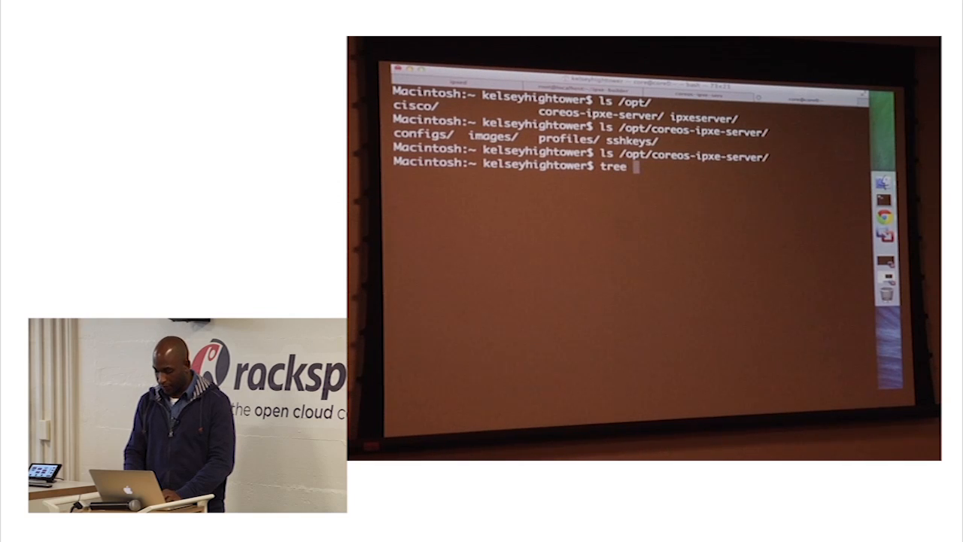
text(/opt/coreos-ipxe-server/)
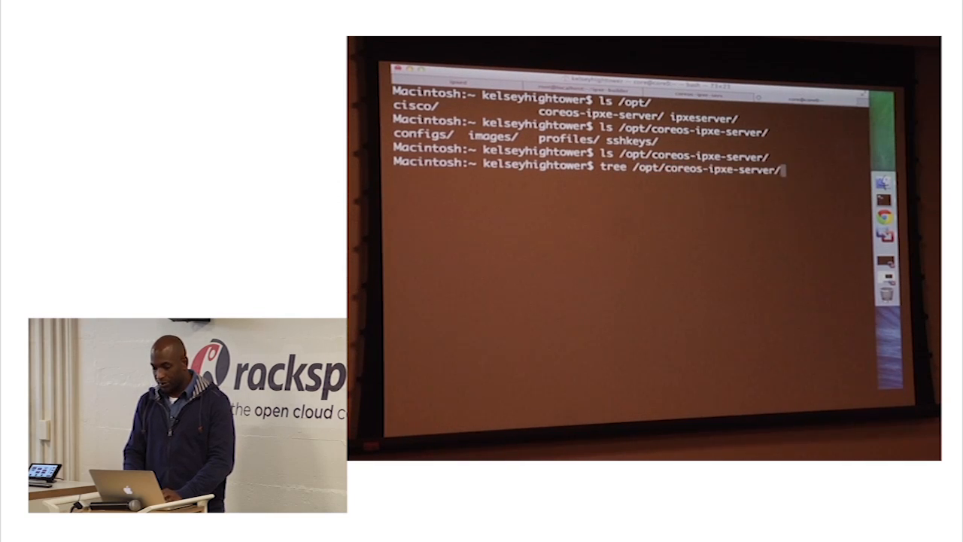
key(Return)
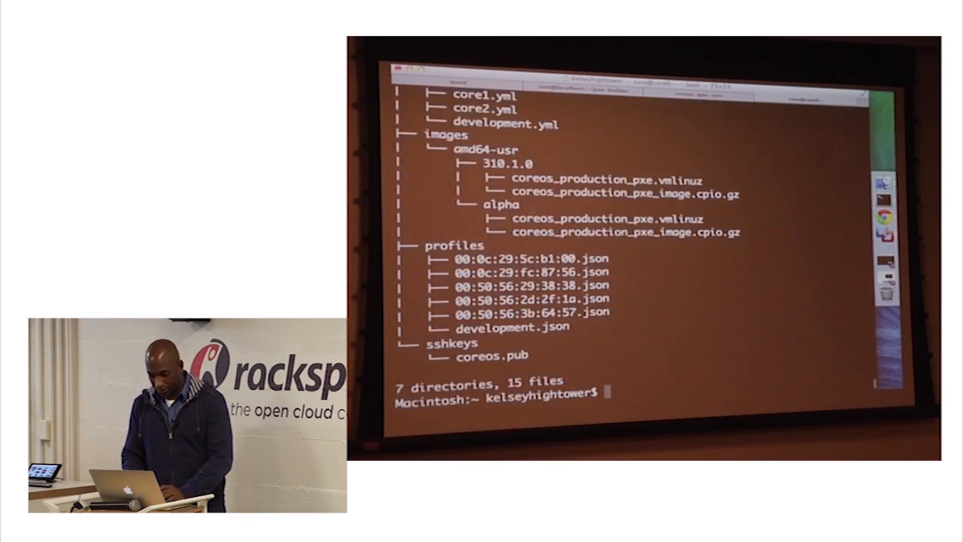
text(cat /opt/o)
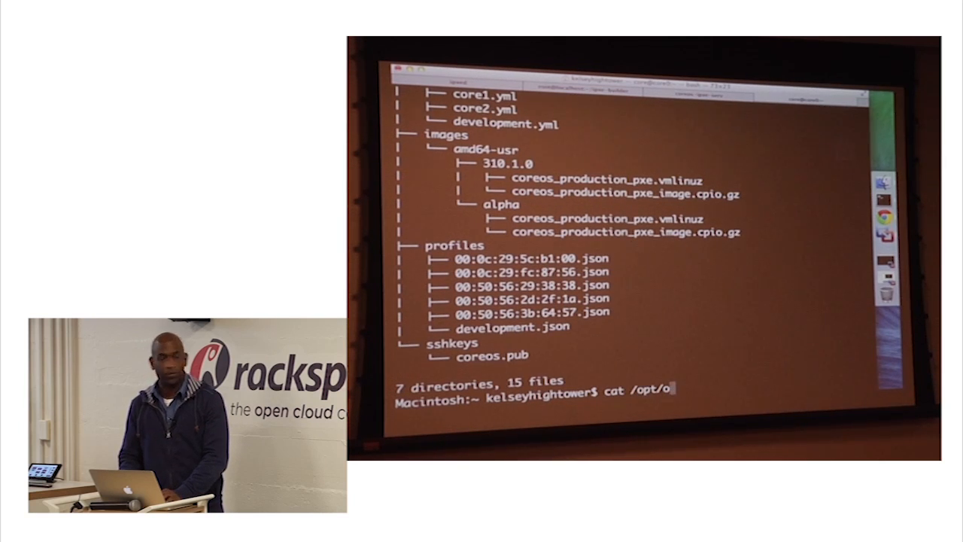
Step: Print the cloud-config file showing etcd settings and the etcd, fleet and docker-tcp.socket units
key(BackSpace)
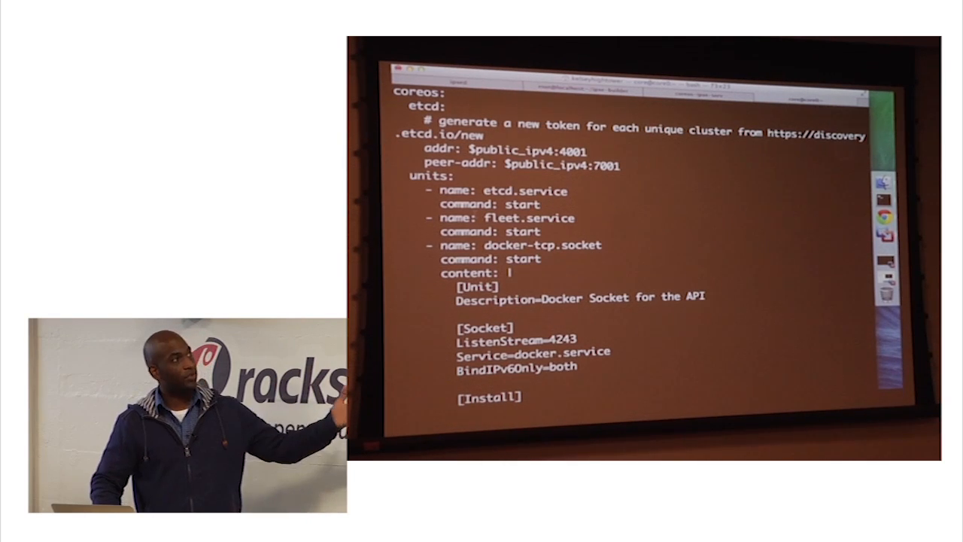
Step: Scroll the cloud-config output down to the enable-docker-tcp.service unit
scroll(down, 3)
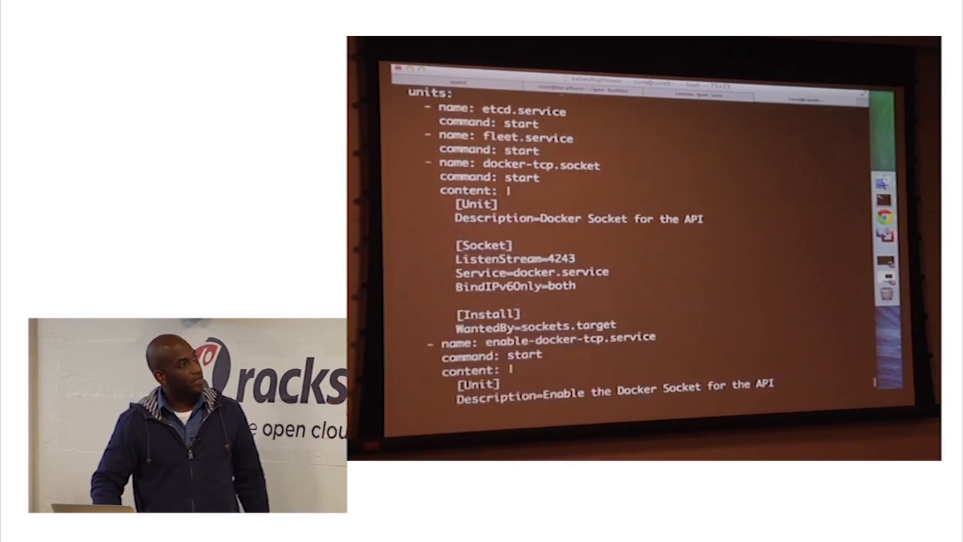
scroll(down, 3)
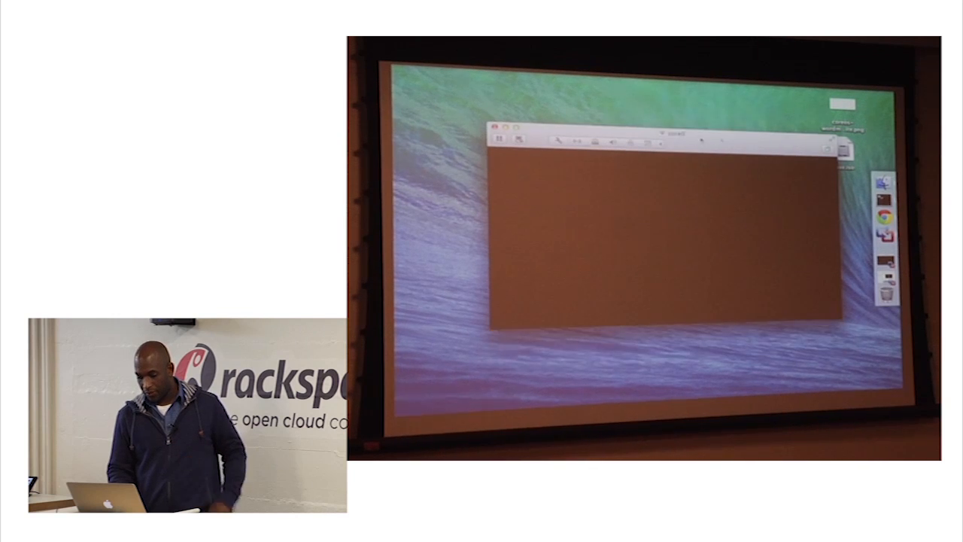
Step: Return to the CoreOS netboot documentation in Chrome and focus the page
click(590, 143)
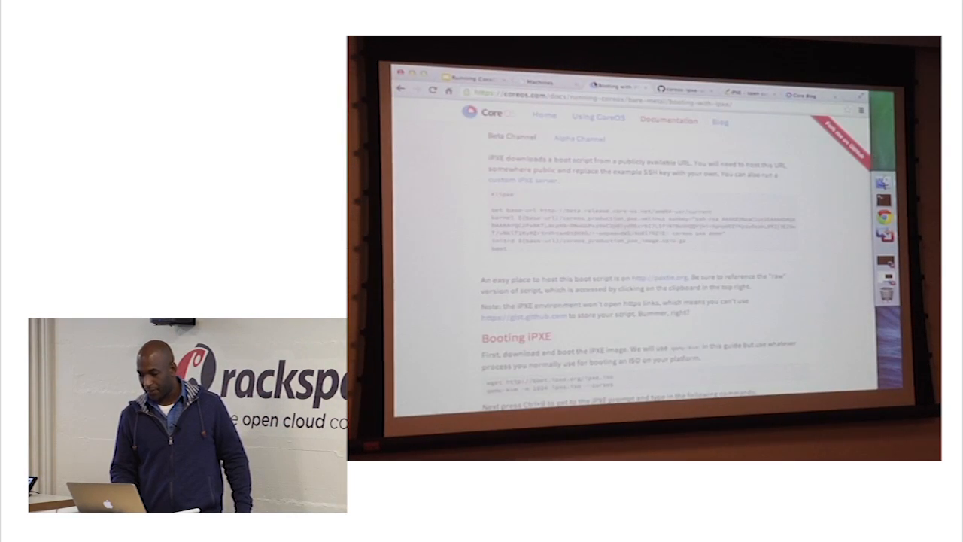
click(470, 81)
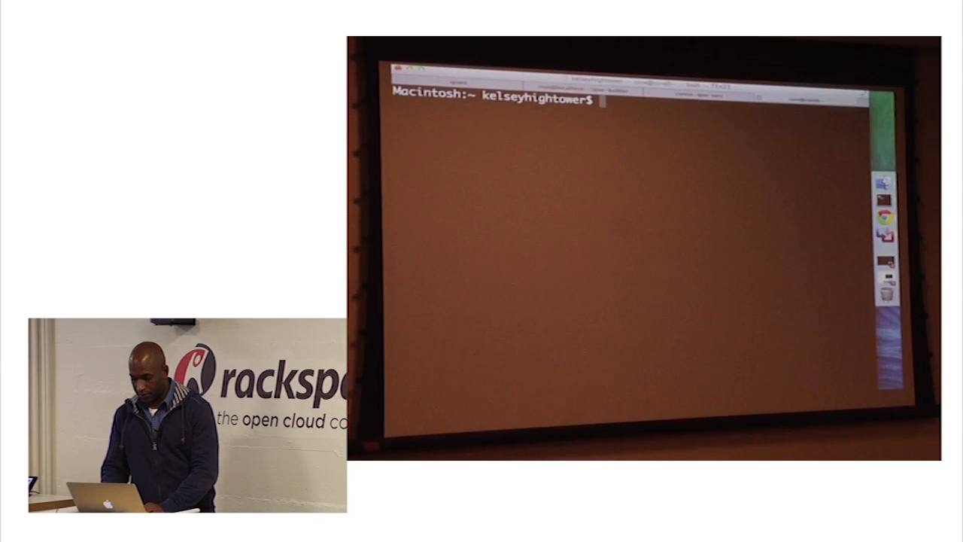
Step: Open /opt/coreos-ipxe-server/configs/core0.yml in less after listing the configs folder
text(less /opt/coreos-ipxe-server/configs/)
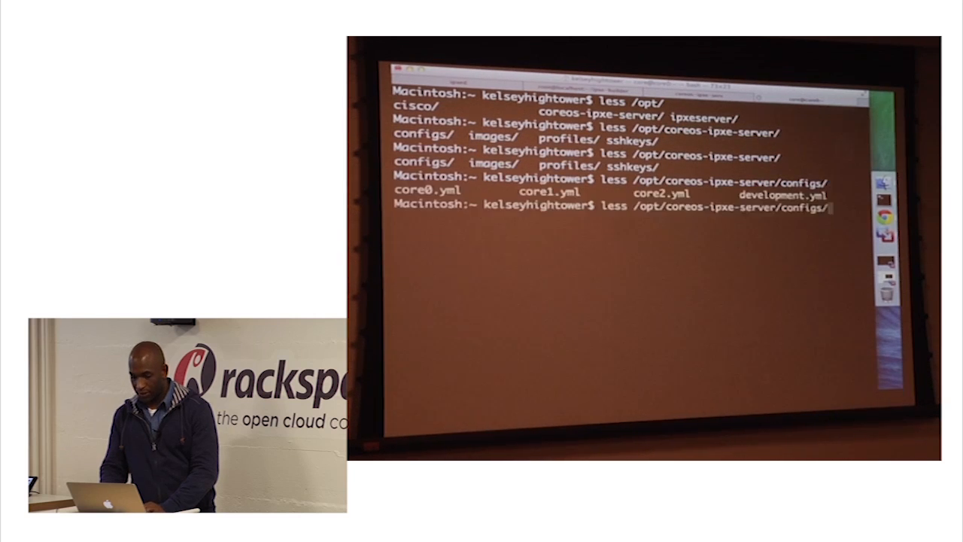
text(core0.yml)
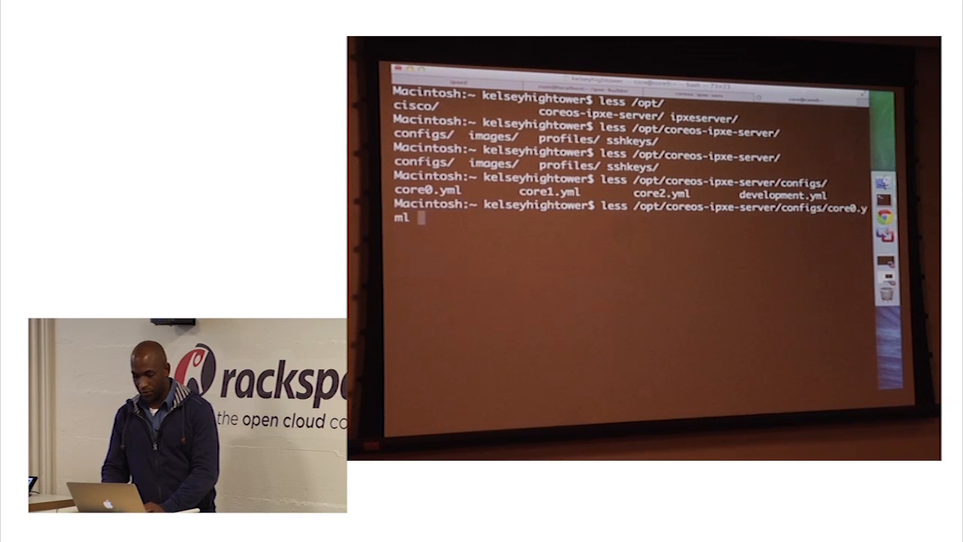
key(Enter)
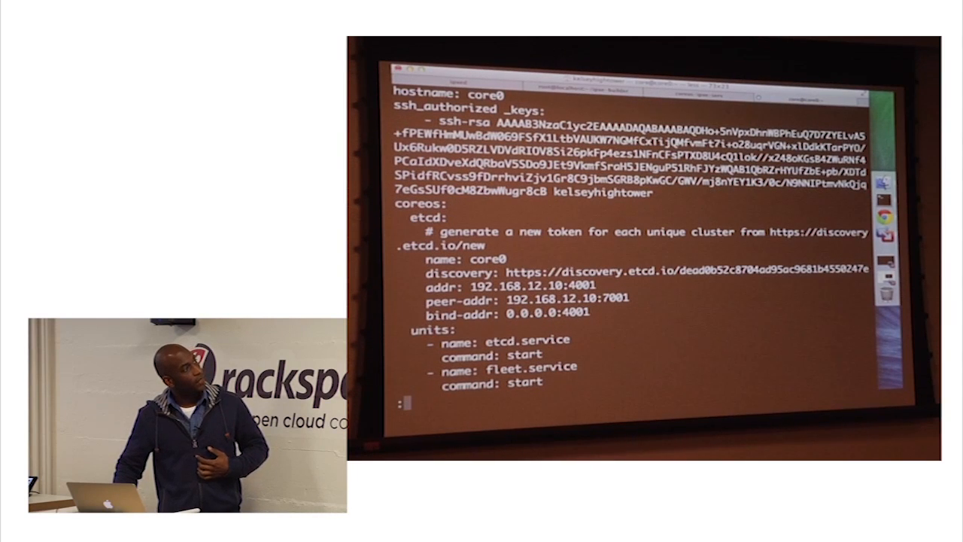
Step: Page down core0.yml to the docker-tcp socket units and oem section
scroll(down, 3)
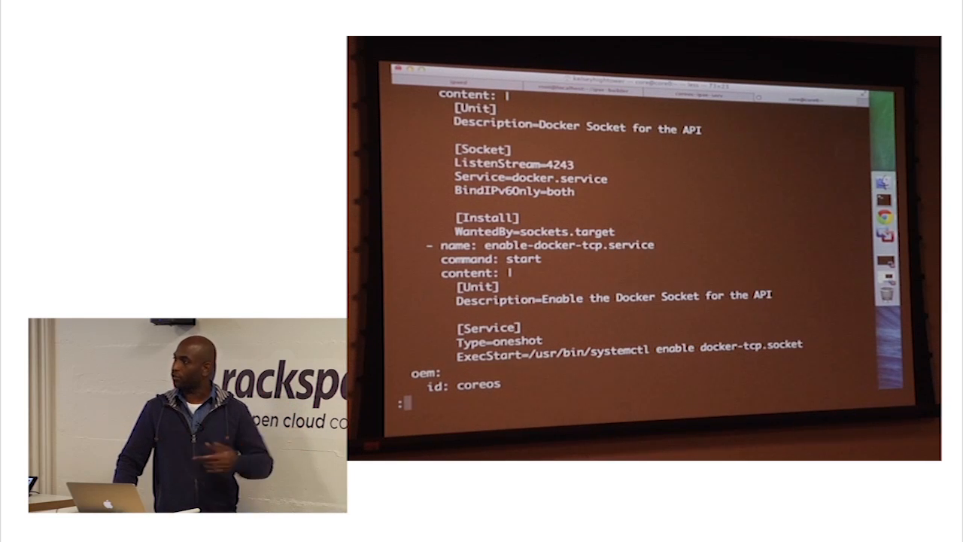
Step: Scroll to the end of core0.yml showing the CoreOS Custom oem block with version-id 324.1.0
scroll(down, 3)
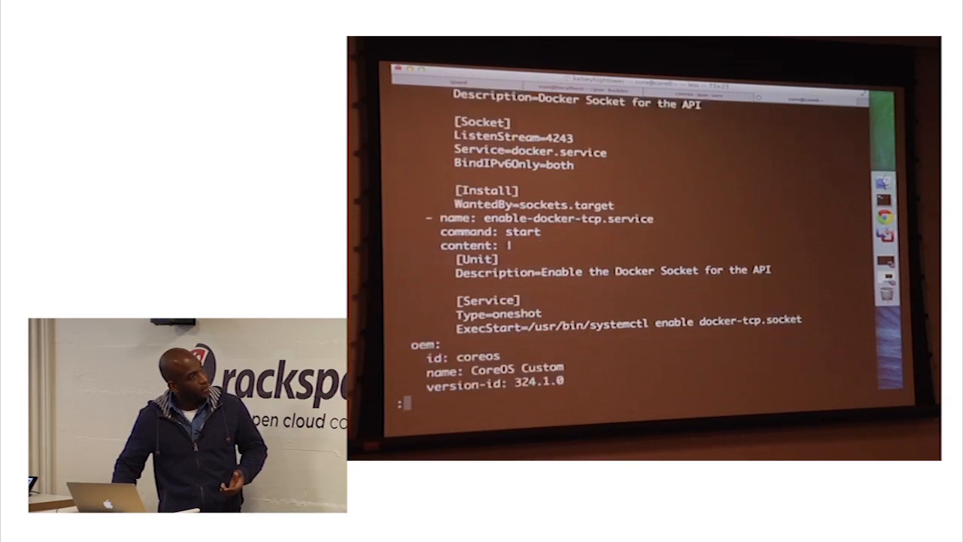
scroll(down, 3)
text(ssh core@core0)
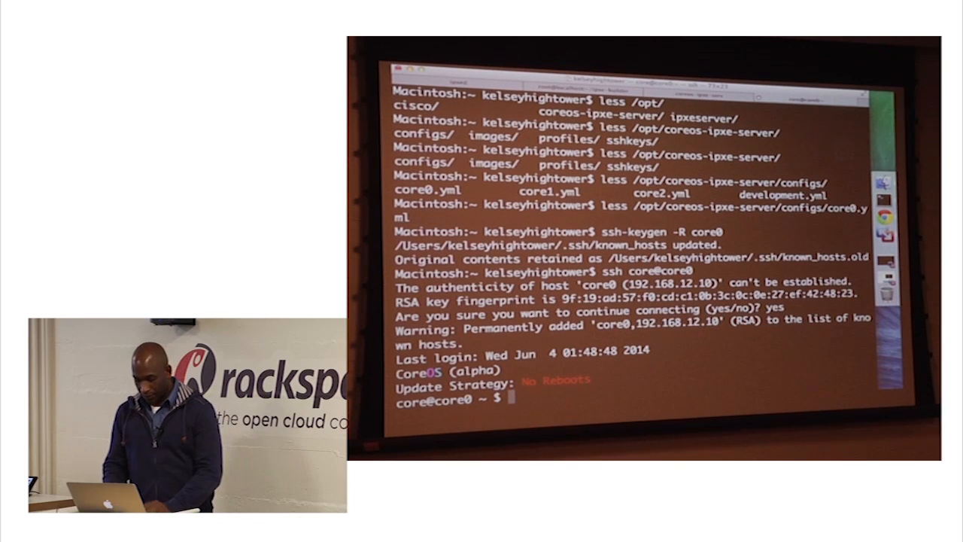
Step: Run df -h in the SSH session on core0
text(df -h)
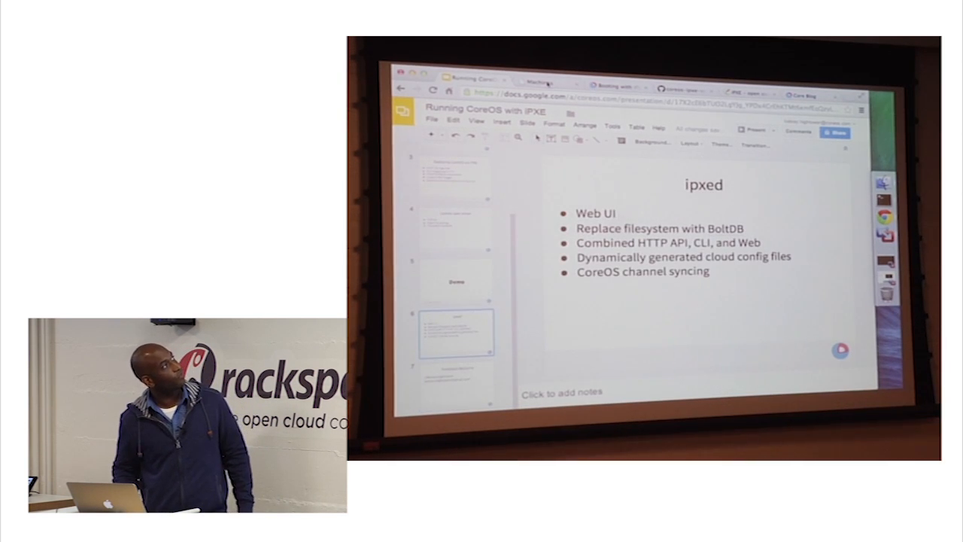
Step: Switch to the ipxed web UI showing the Machines page with core1 and testing
click(547, 80)
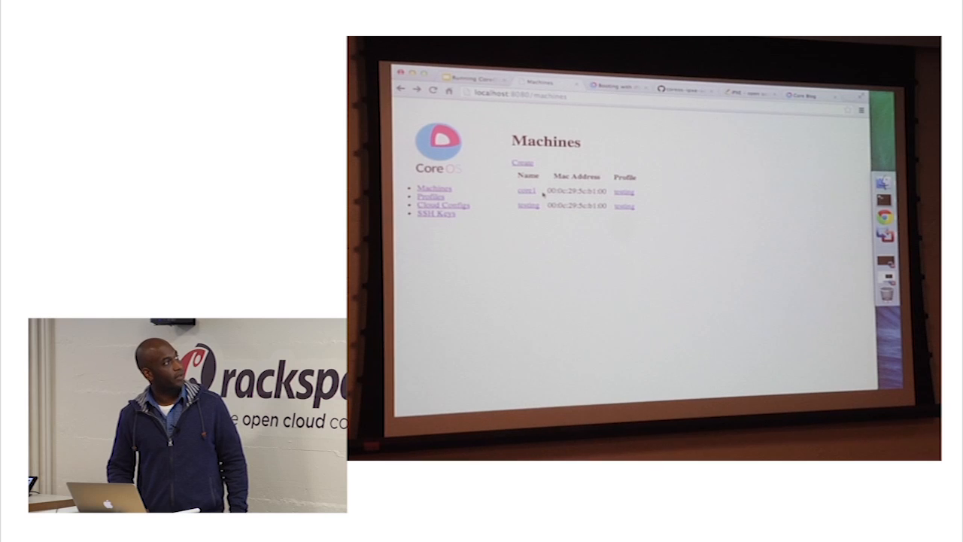
Step: Review machine core1's edit form and its profile choices, then return to the machines list
click(525, 190)
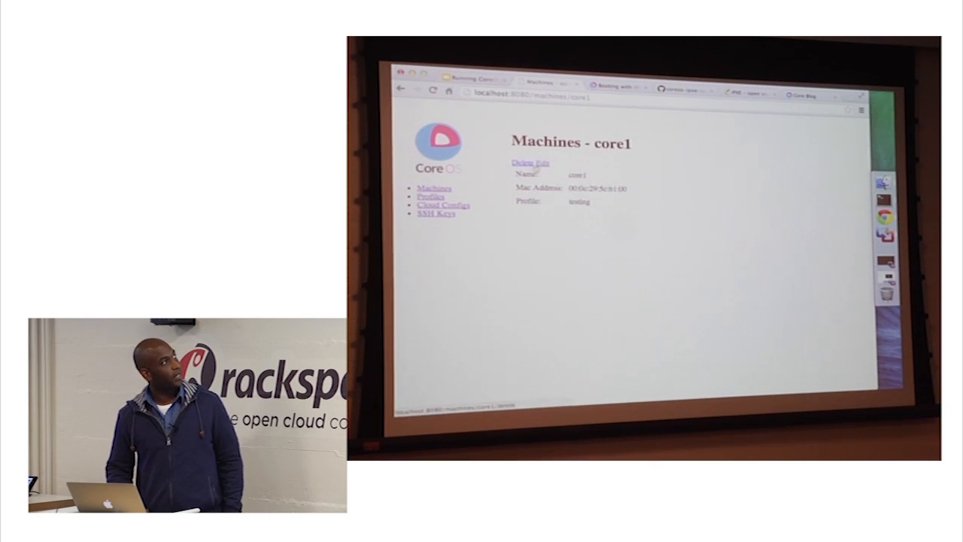
click(542, 162)
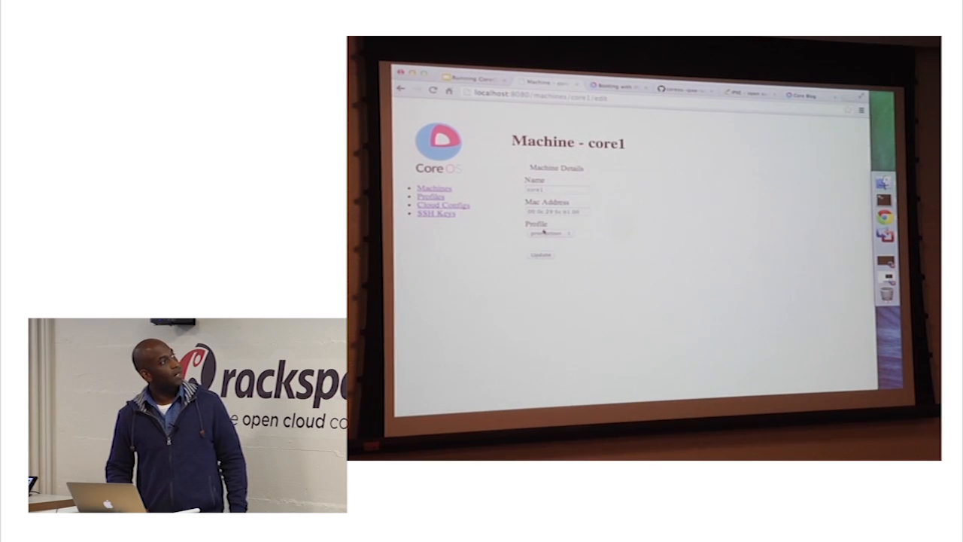
click(548, 231)
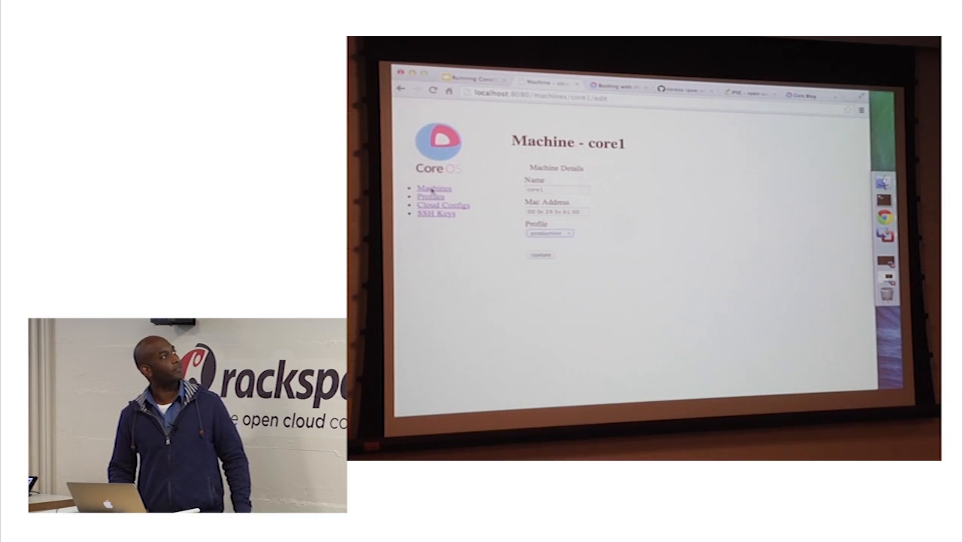
click(432, 187)
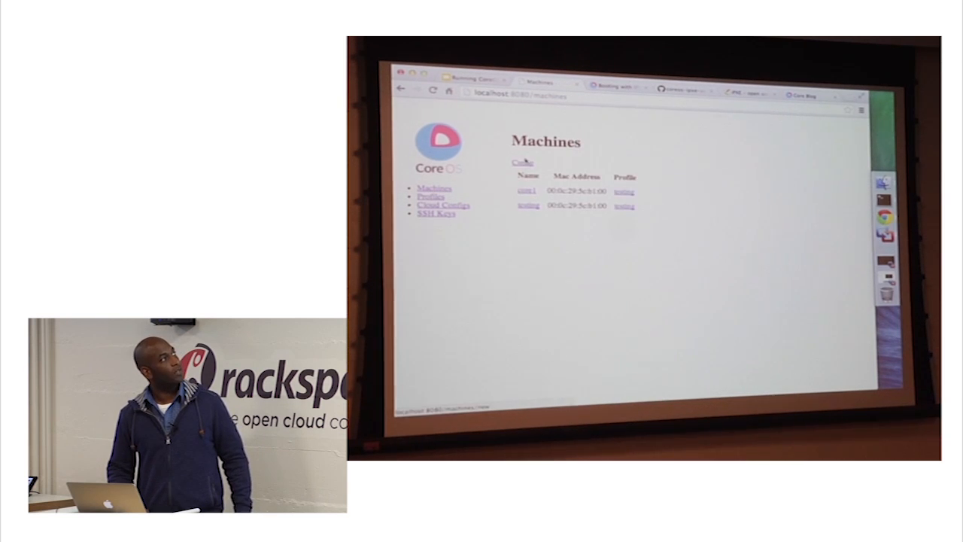
Step: Add a new machine core2 with the testing profile and show the Profiles list
click(523, 162)
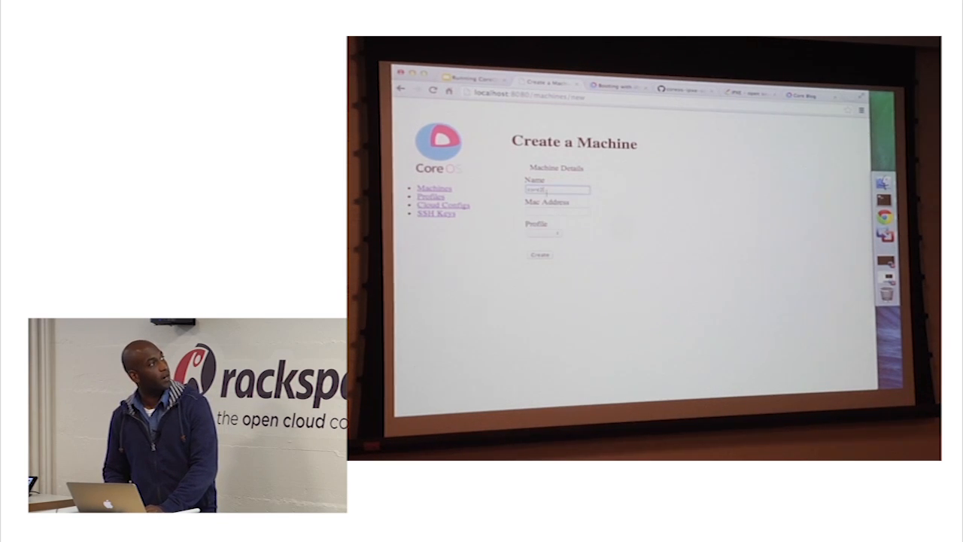
click(554, 211)
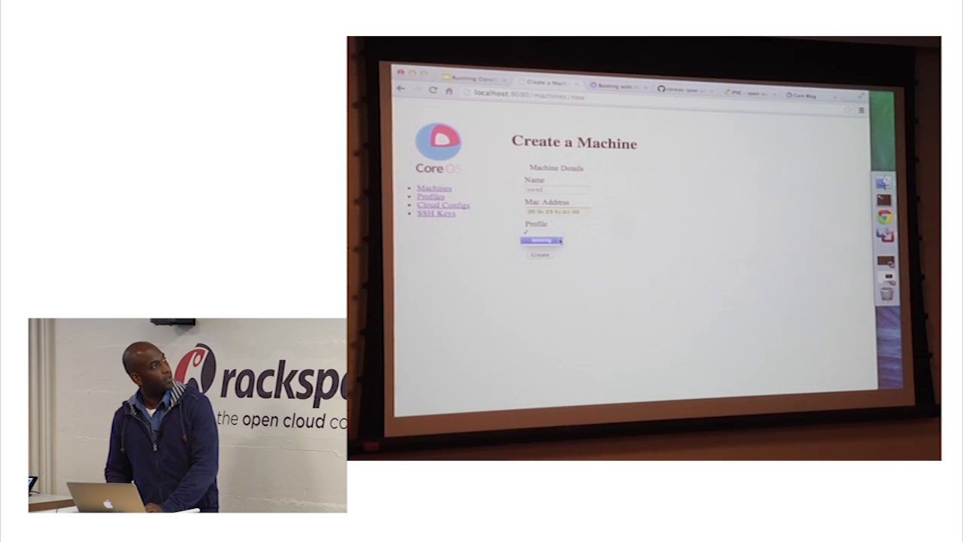
click(539, 254)
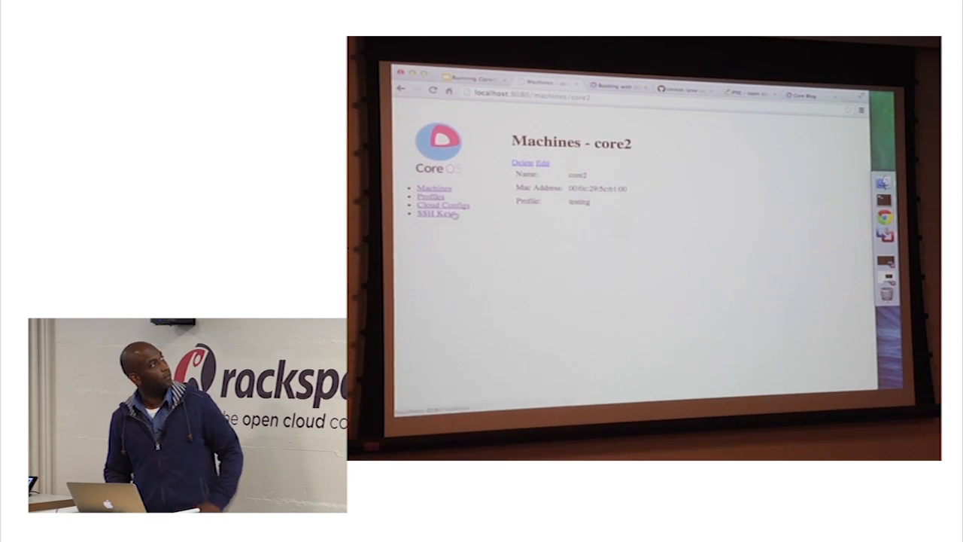
click(432, 195)
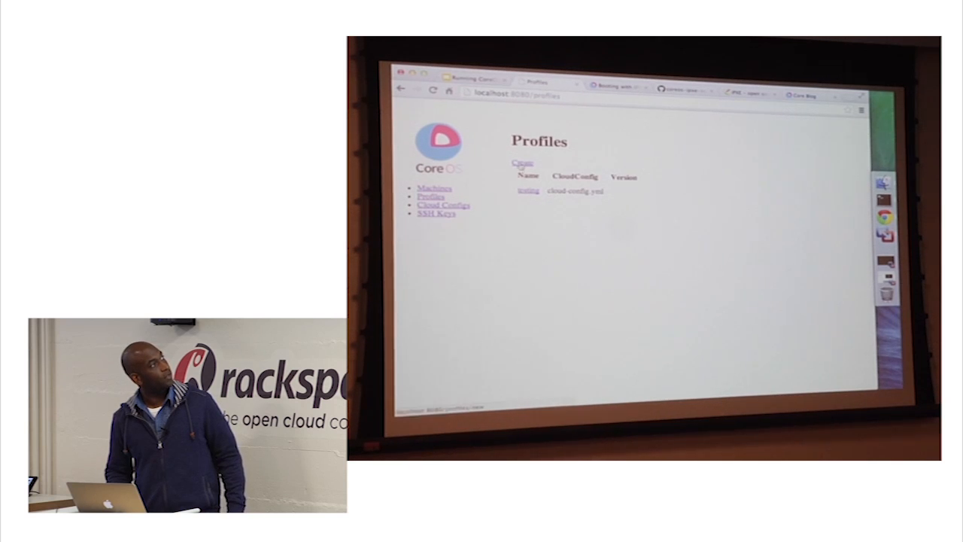
Step: Review the Create a Profile form's SSH public key choices, then show the SSH Keys page
click(518, 161)
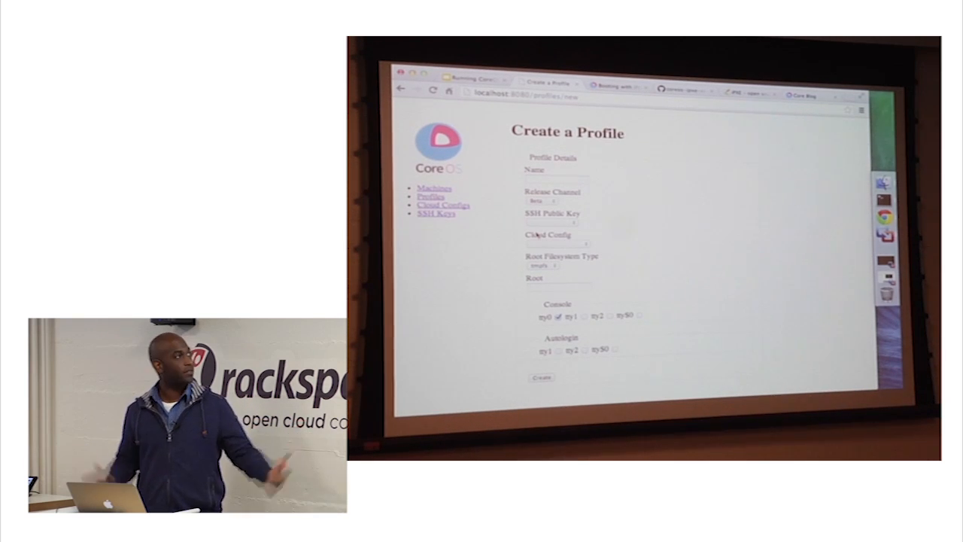
click(551, 223)
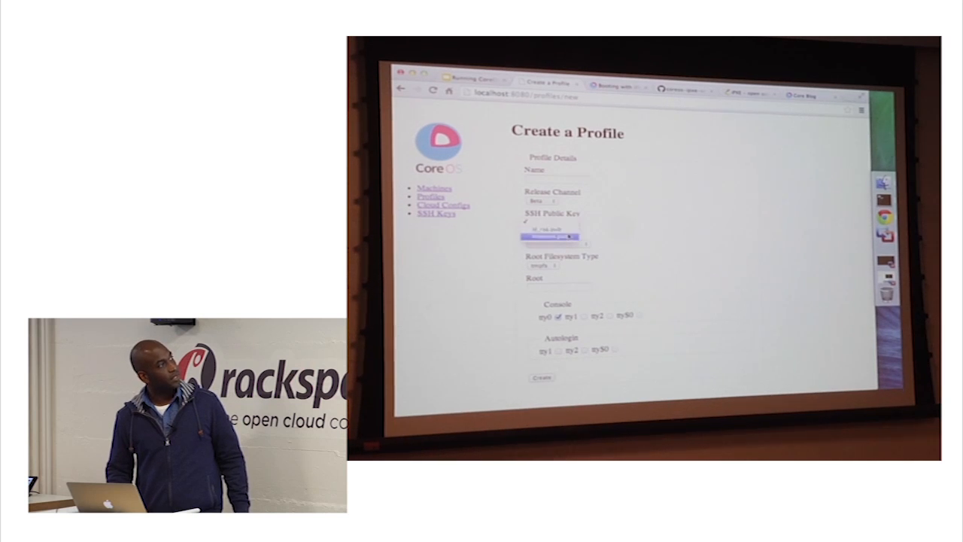
click(435, 214)
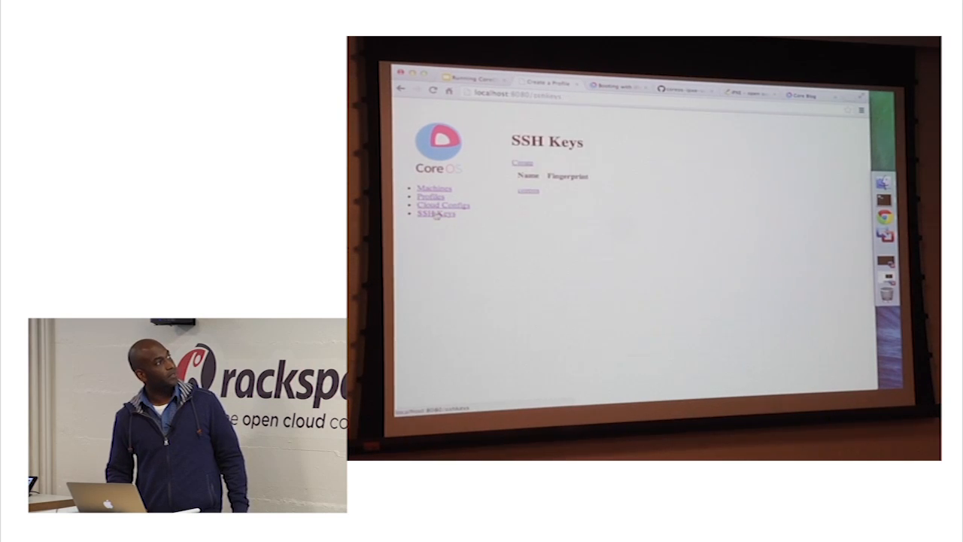
Step: View the drone cloud config, then return to the ipxed slide in Google Slides
click(521, 161)
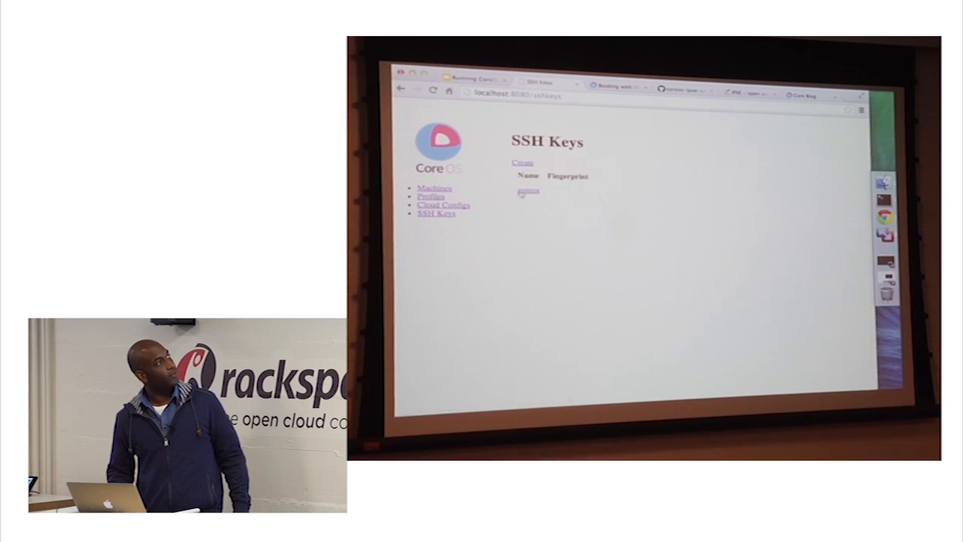
click(526, 190)
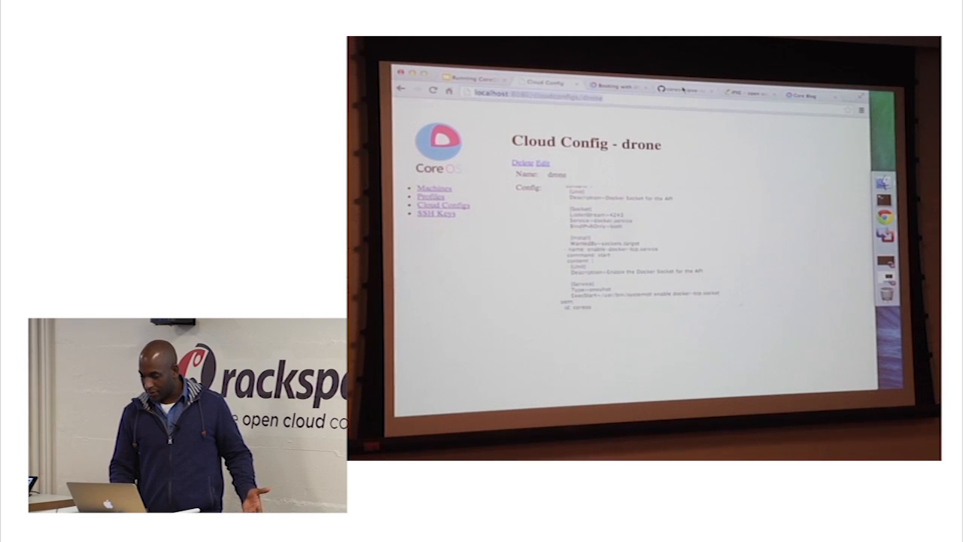
click(470, 81)
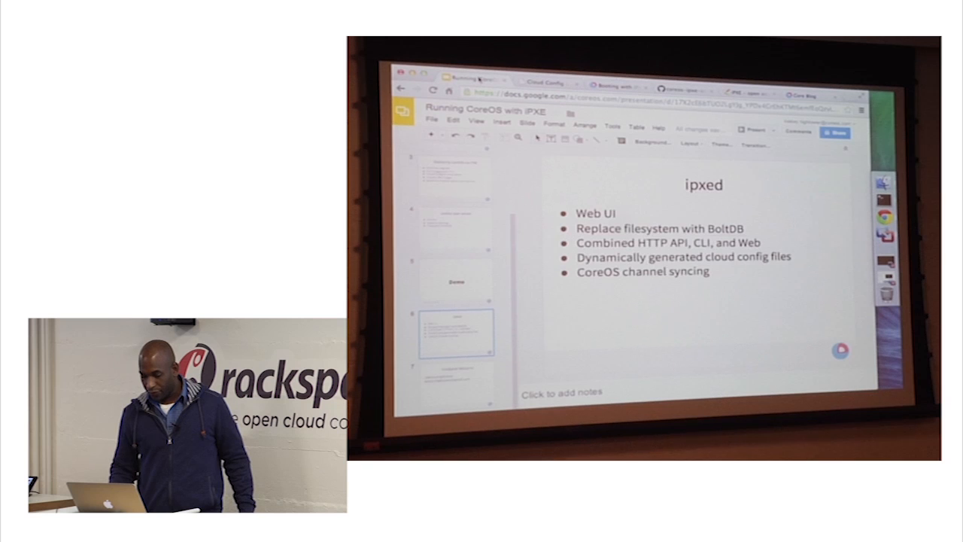